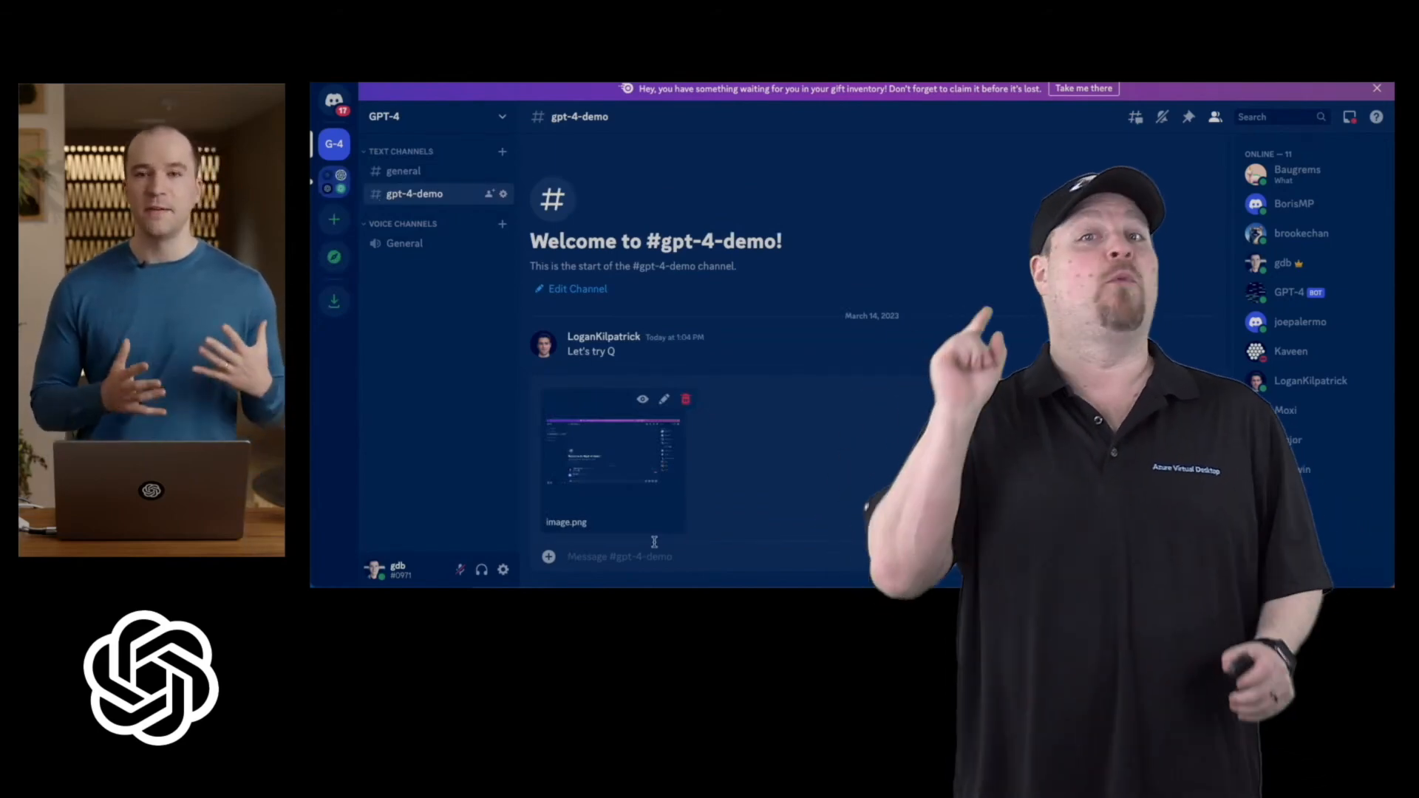
type("@gp")
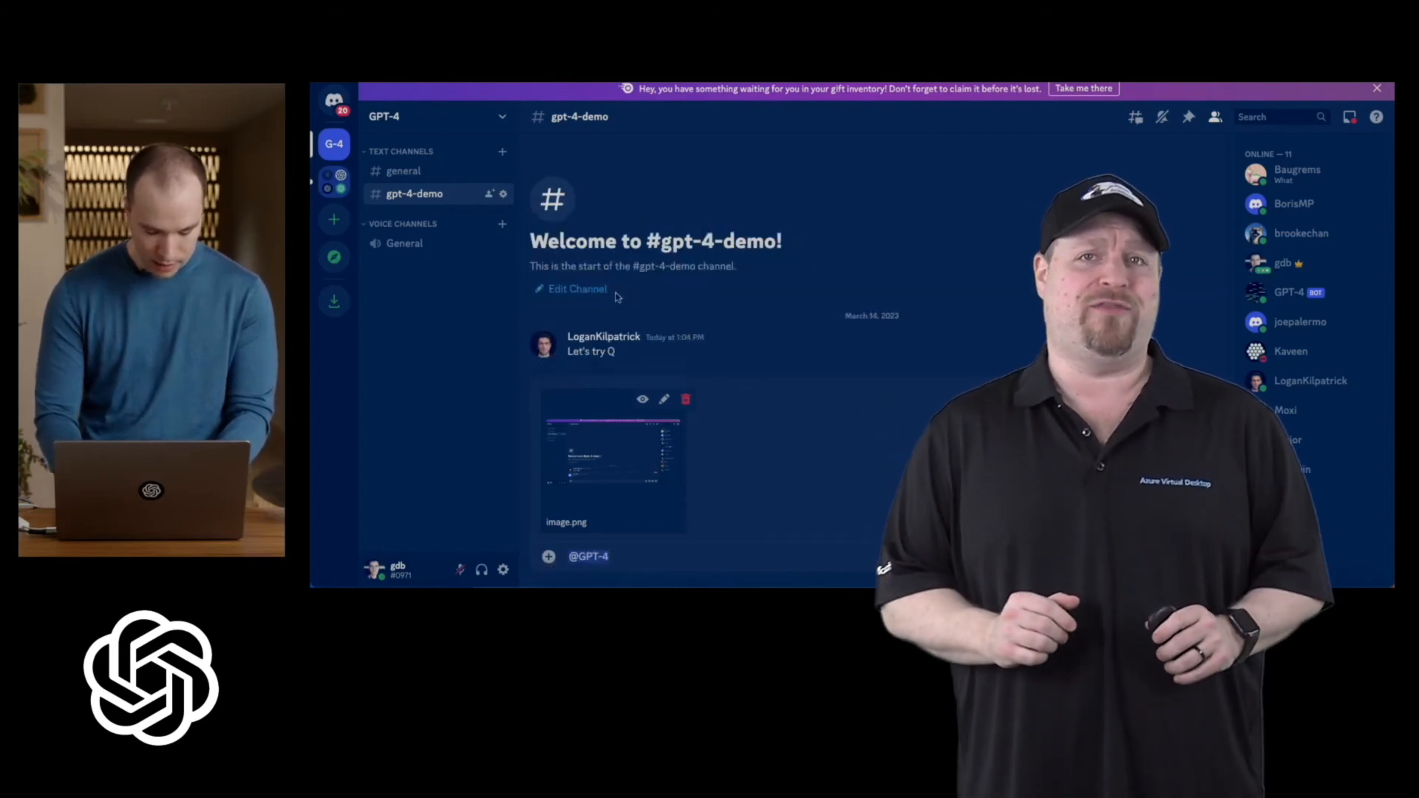
type("Hello World")
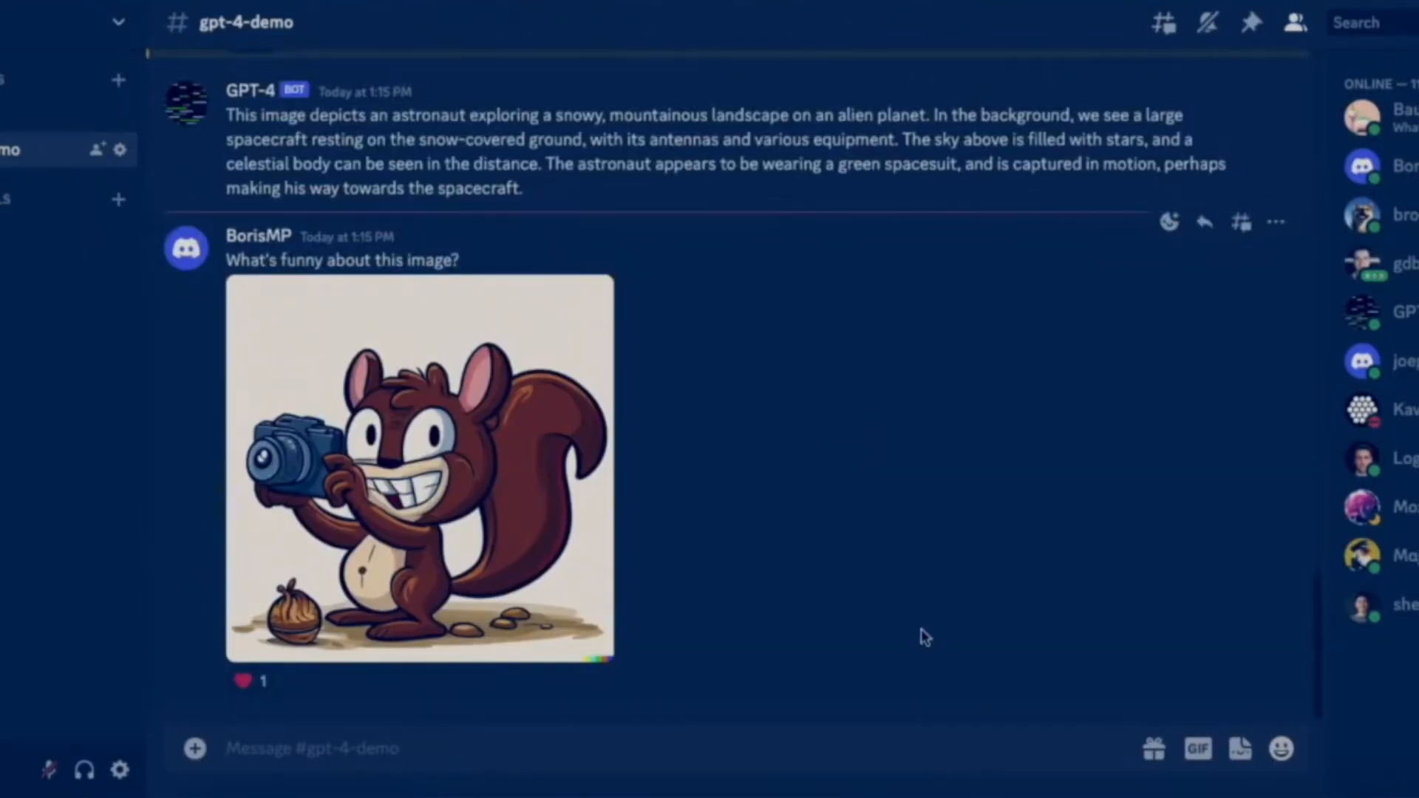
scroll("down", 3)
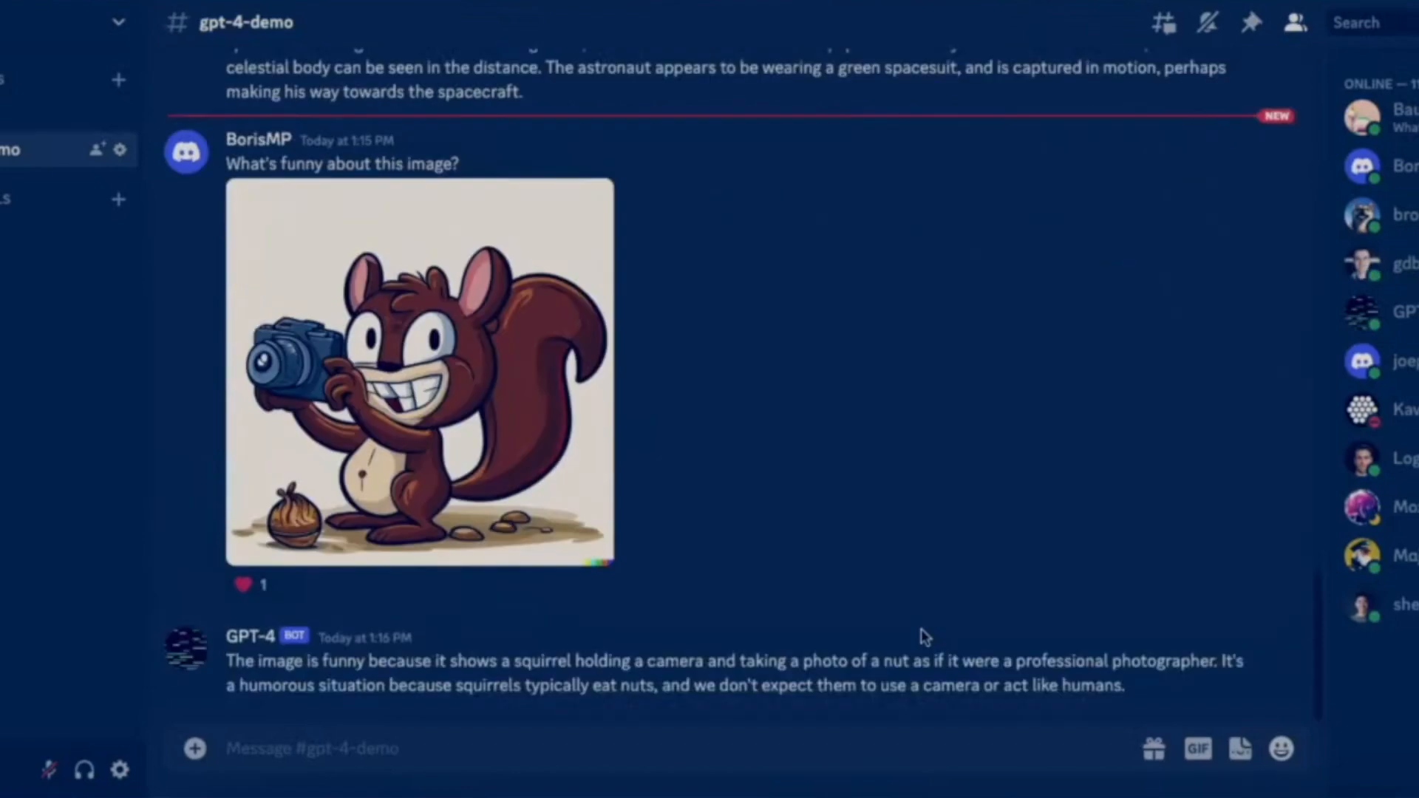